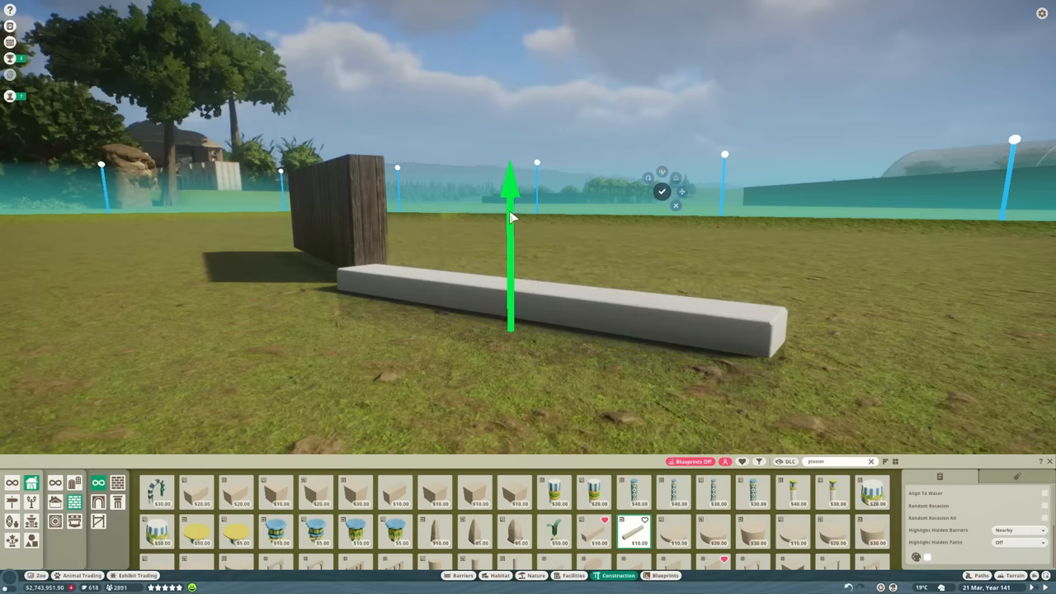
Add a lattice fence panel onto the long stone base beside the wooden wall.
left_click(663, 191)
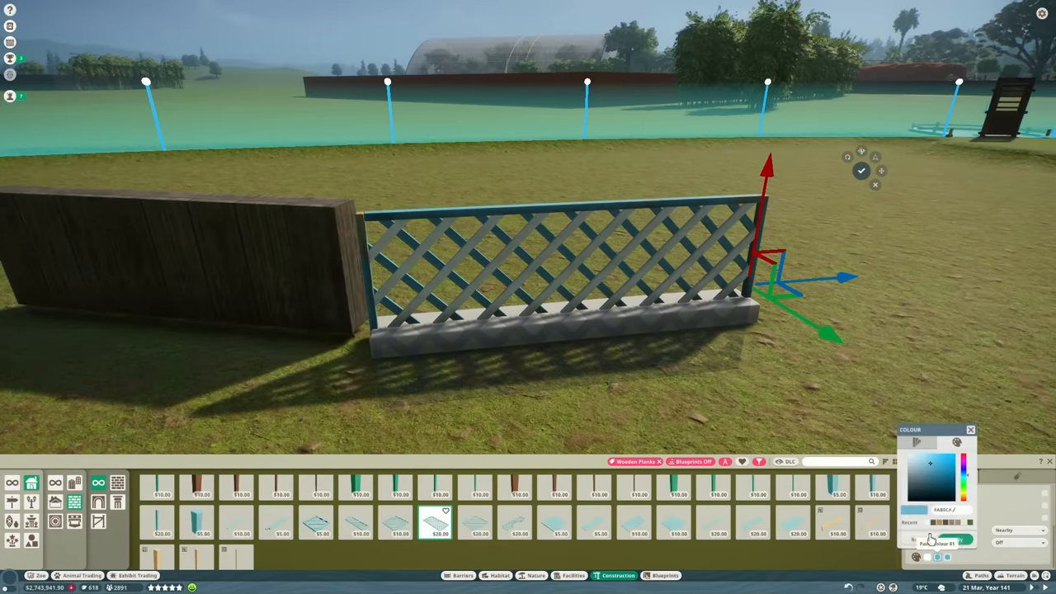
Recolour the lattice panel from blue to white and apply it.
left_click(965, 537)
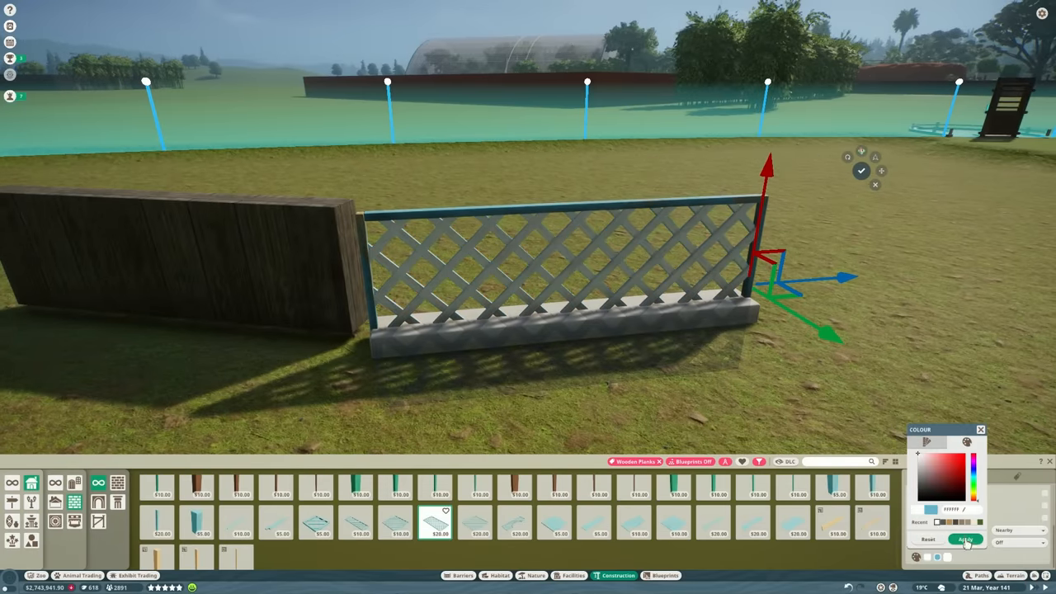
left_click(965, 538)
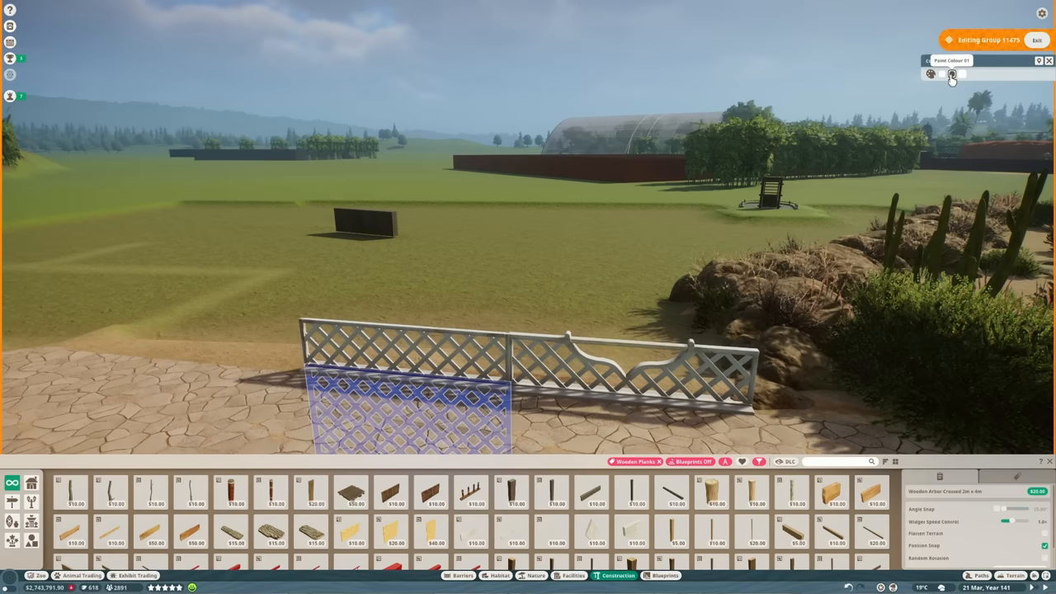
Place the white lattice fence section along the habitat's paved viewing edge.
left_click(951, 76)
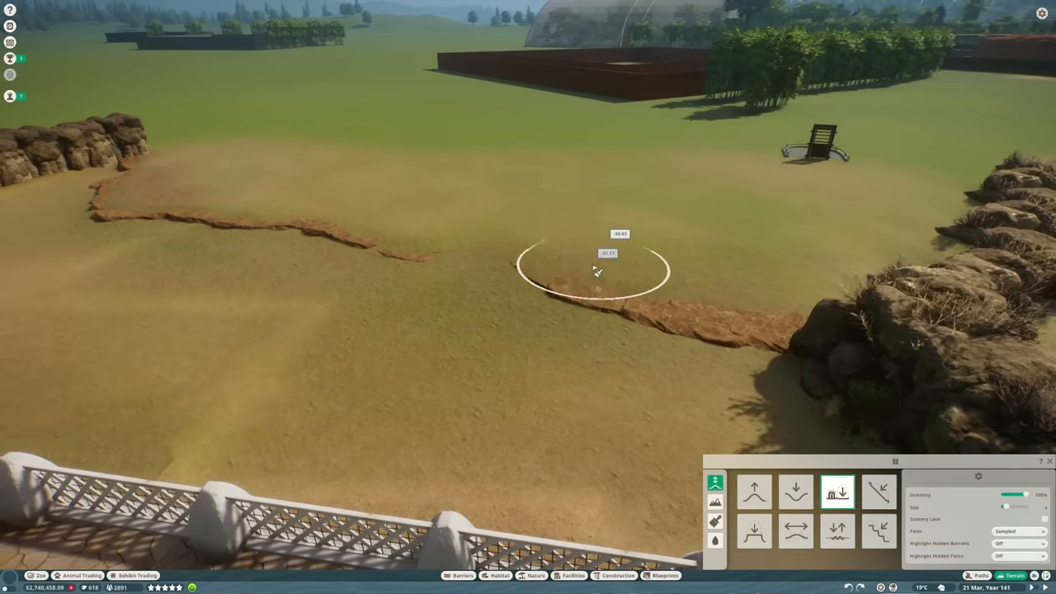
Switch to terrain painting to lay brown dirt along the rock wall base.
left_click(792, 541)
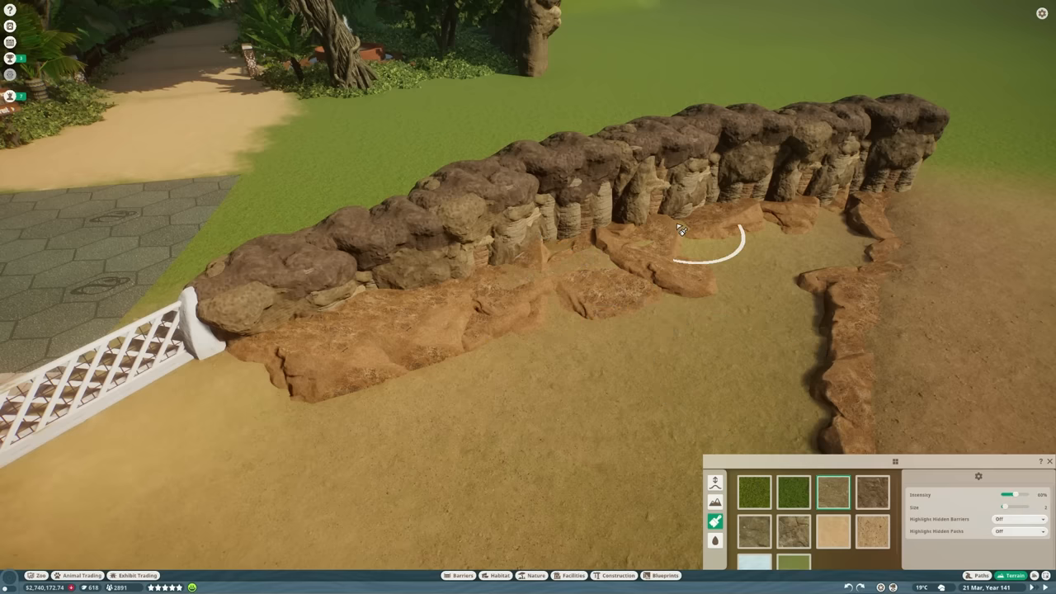
mouse_move(825, 211)
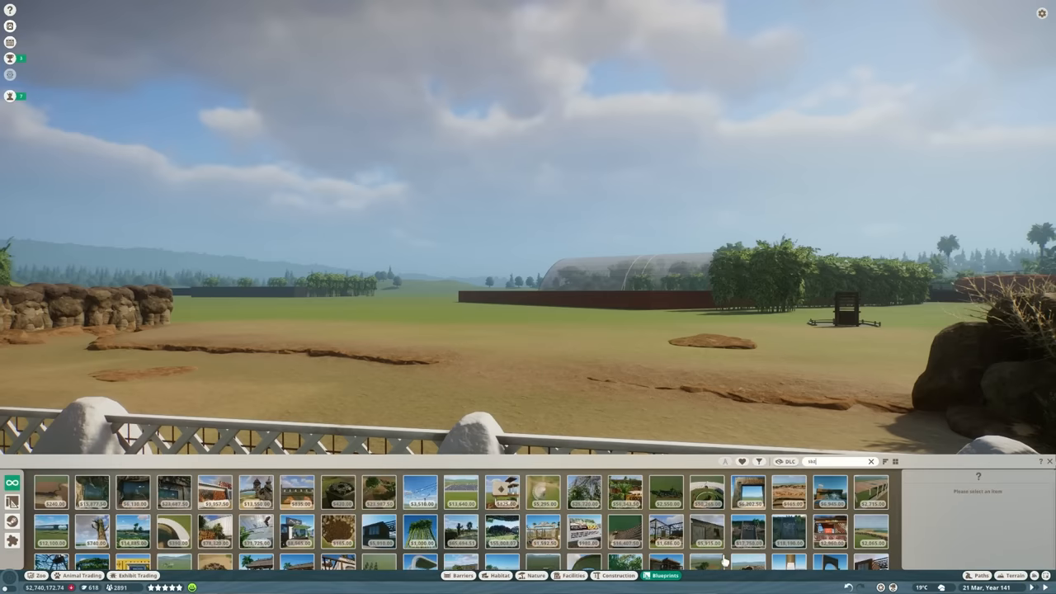
Choose the dark building blueprint and set it down inside the habitat.
left_click(716, 541)
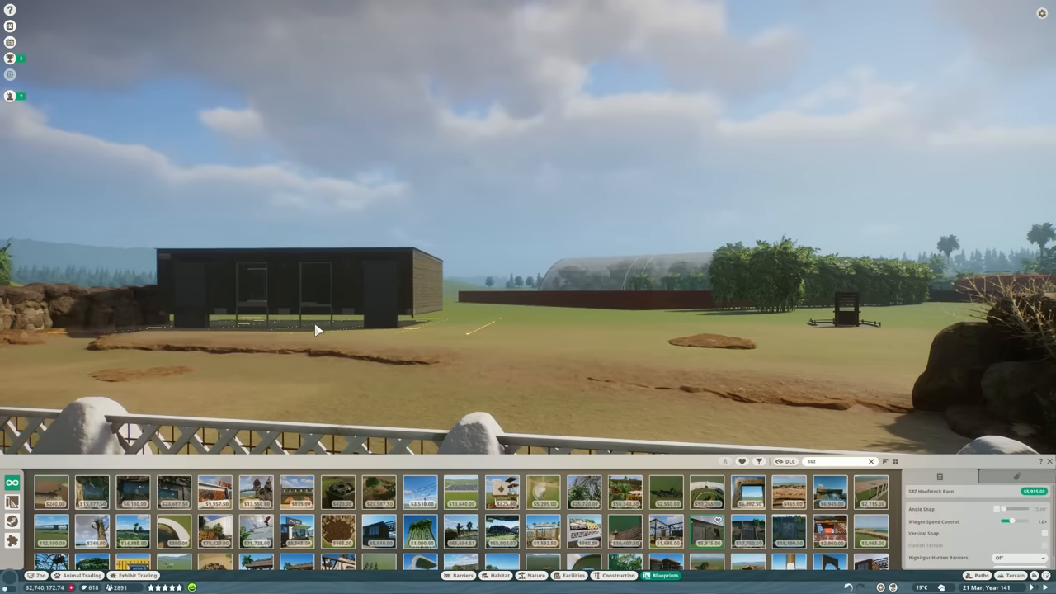
left_click(317, 328)
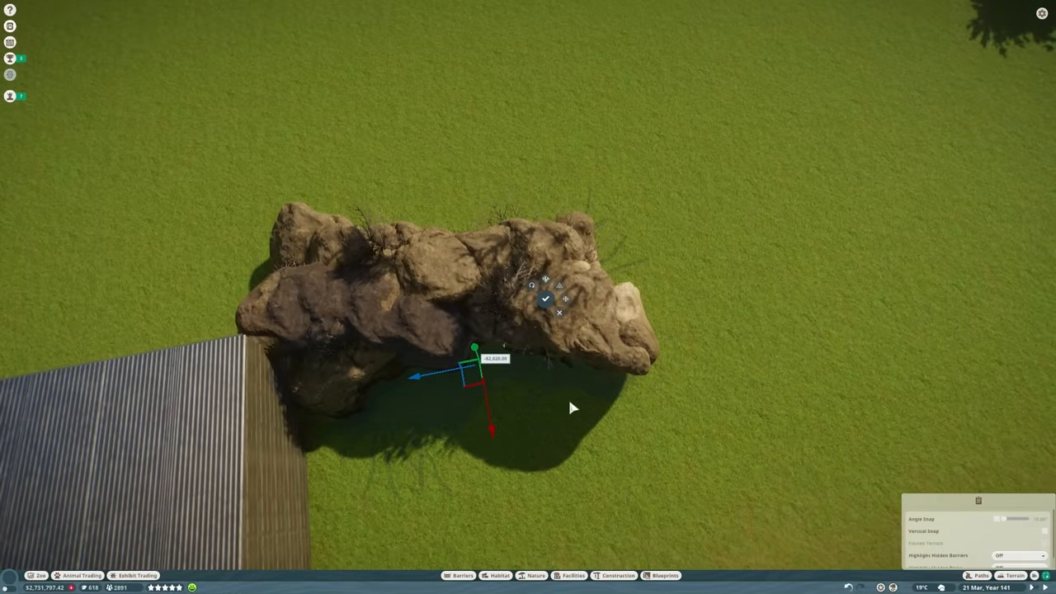
Set the rock formation beside the building and extend the habitat boundary.
left_click(542, 298)
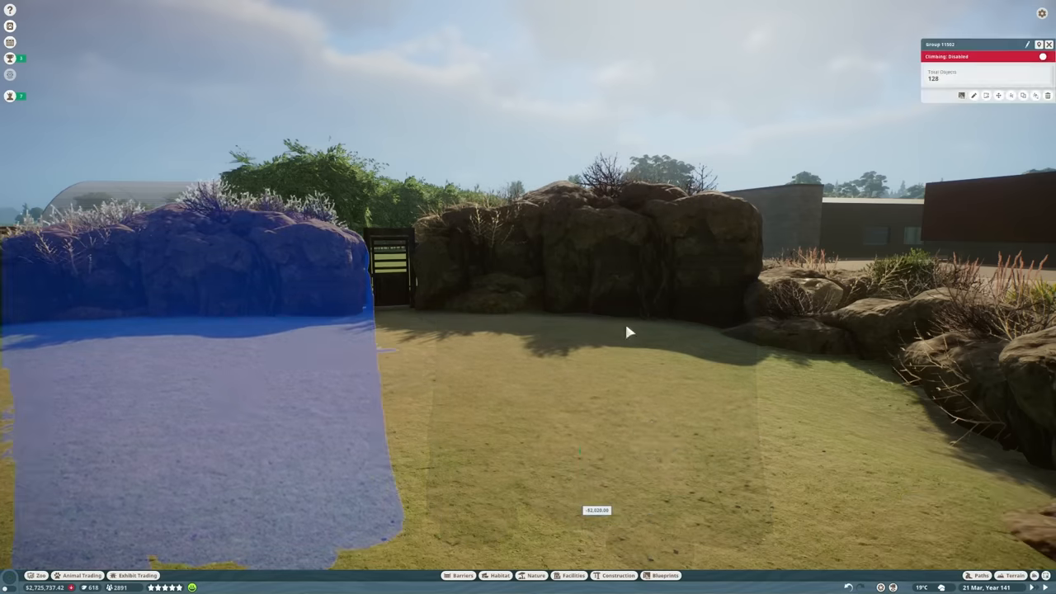
left_click(530, 576)
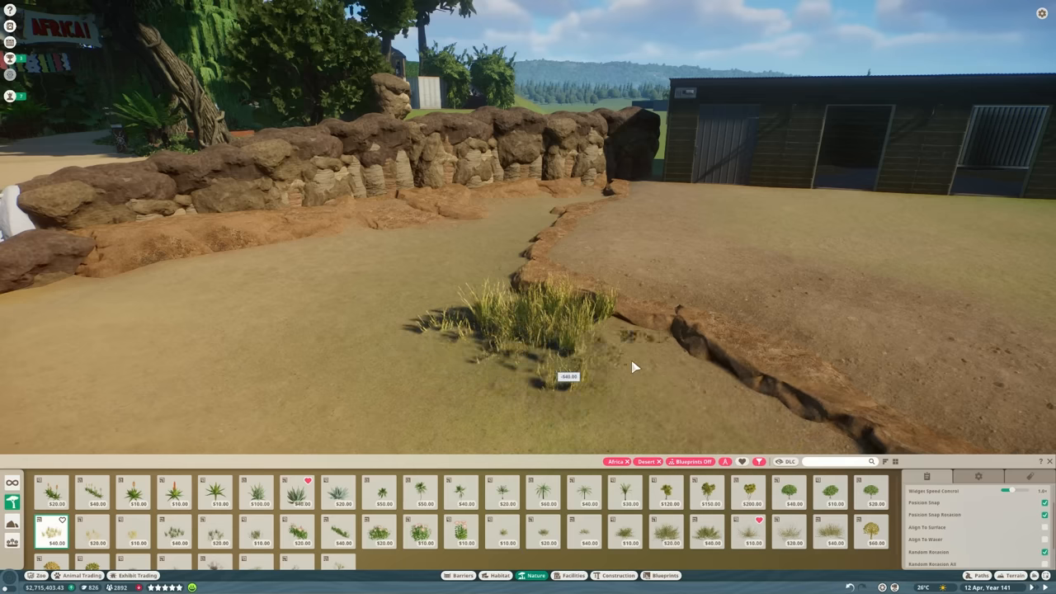
Plant a desert grass clump and a dry grass patch on the sandy floor.
left_click(495, 330)
type("buf")
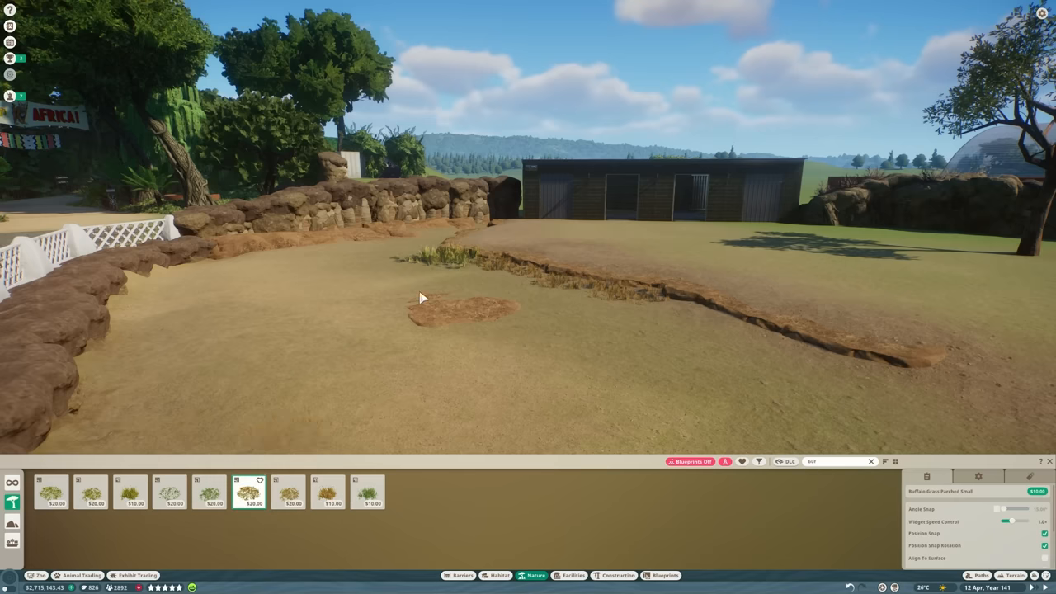
left_click(590, 393)
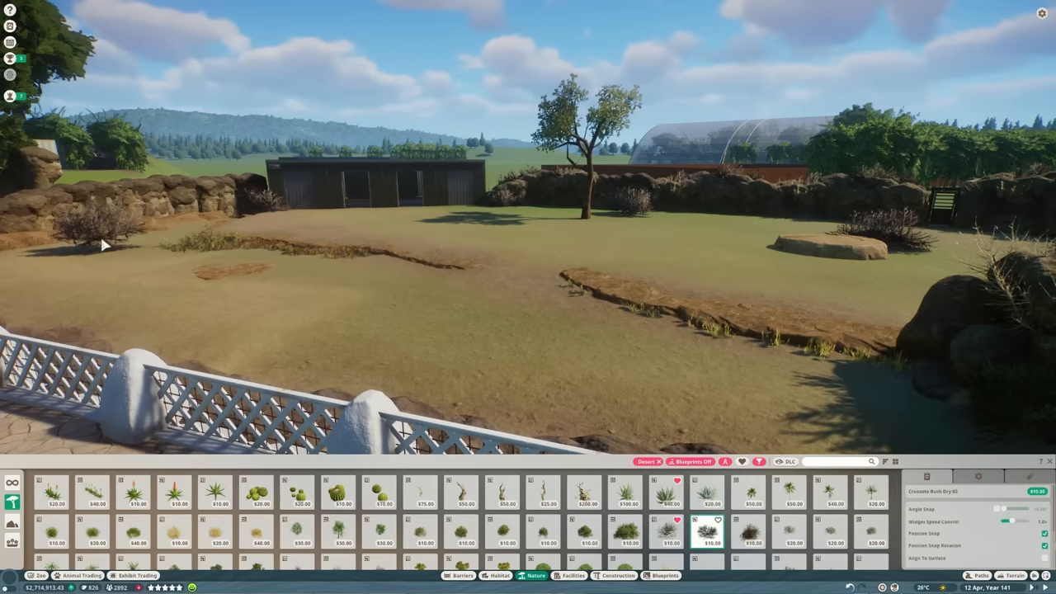
mouse_move(596, 327)
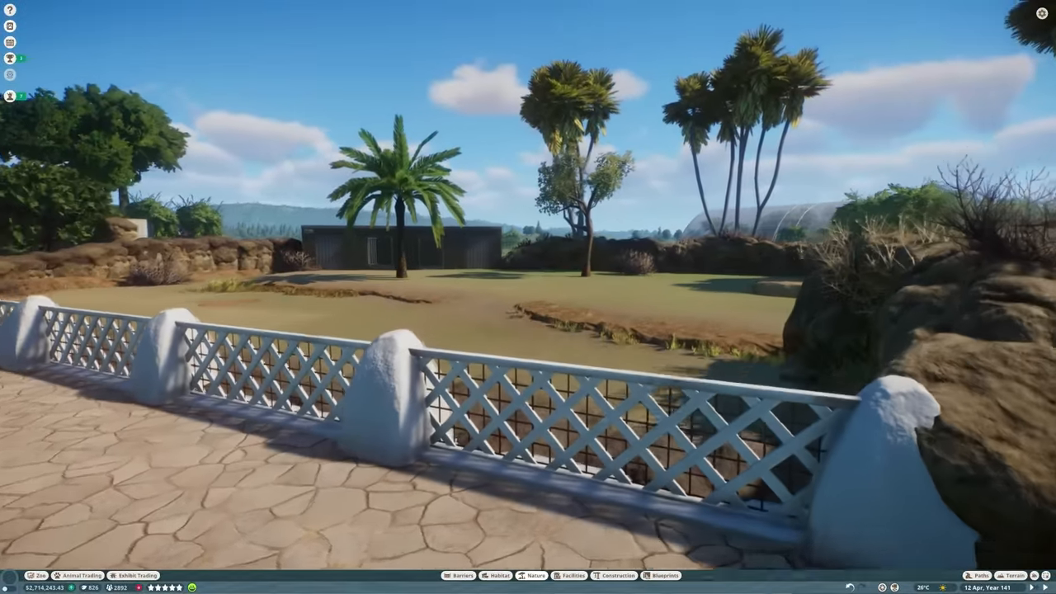
Place a tall palm tree inside the habitat behind the white lattice fence.
left_click(531, 577)
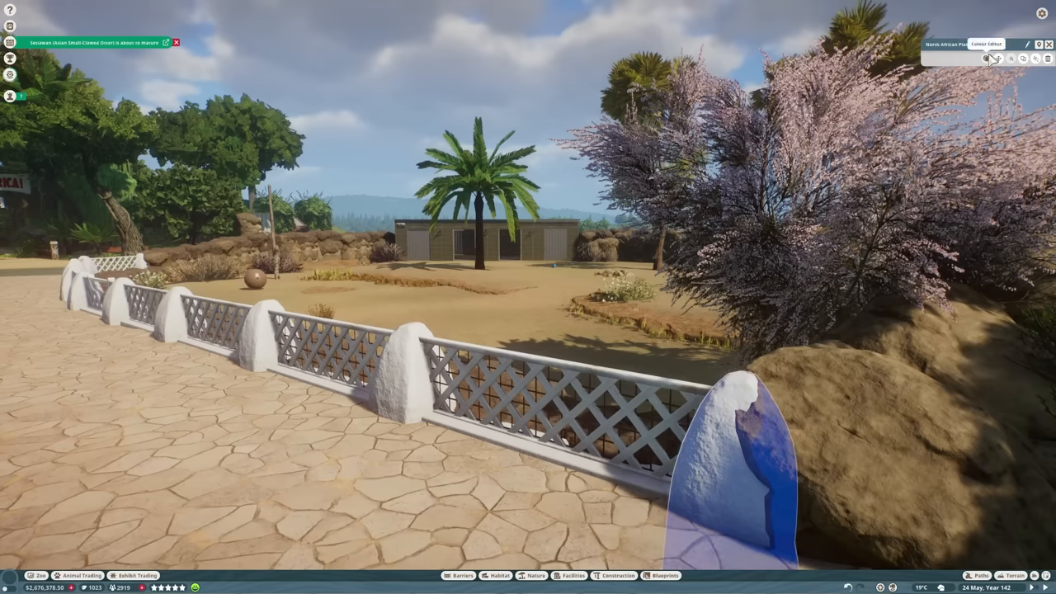
Pick a new colour for the lattice fence's white pillars.
left_click(992, 60)
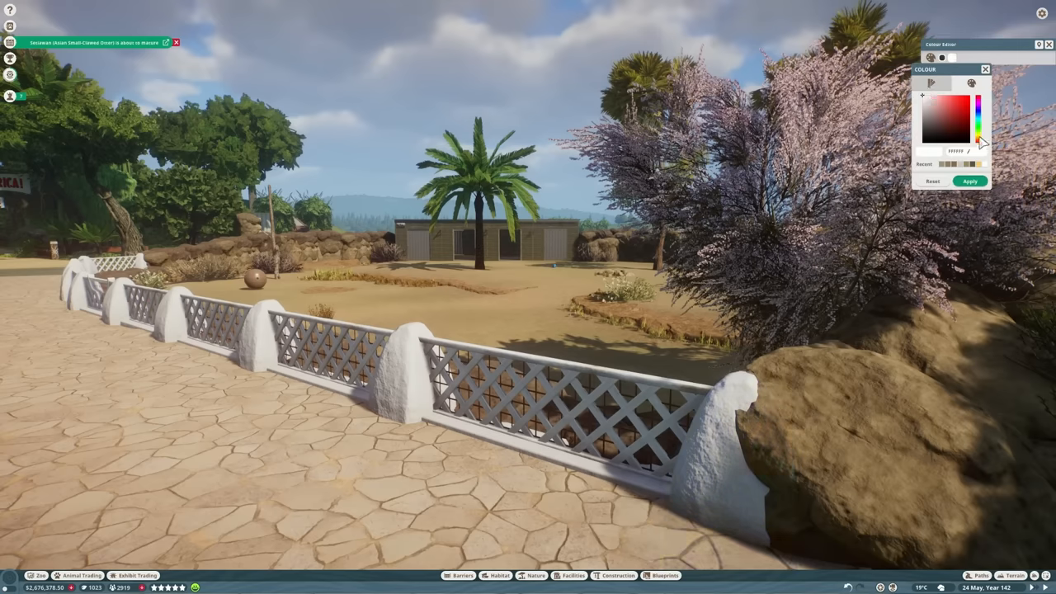
left_click(935, 103)
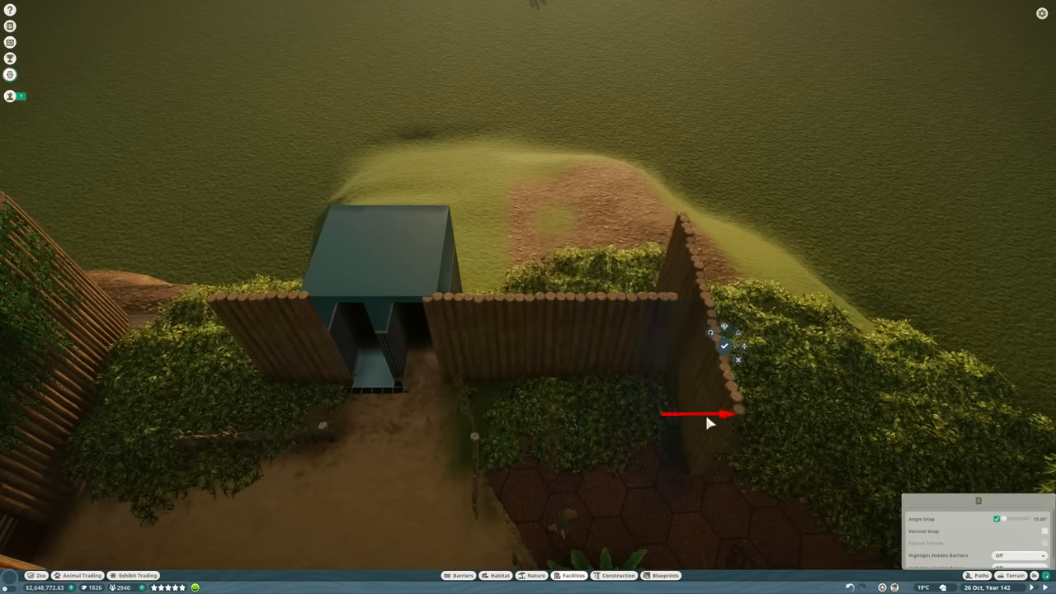
Slide a log wall piece into place around the small toilet building.
left_click_drag(729, 412, 635, 341)
type("toilet")
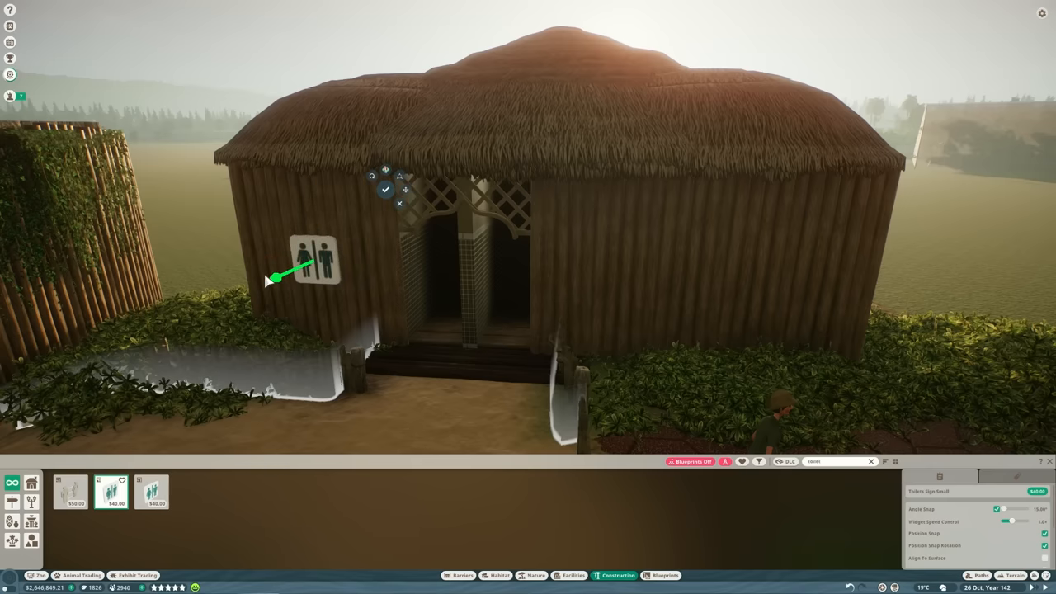
Mount the restroom sign on the hut's front wall beside the doorway.
left_click(386, 192)
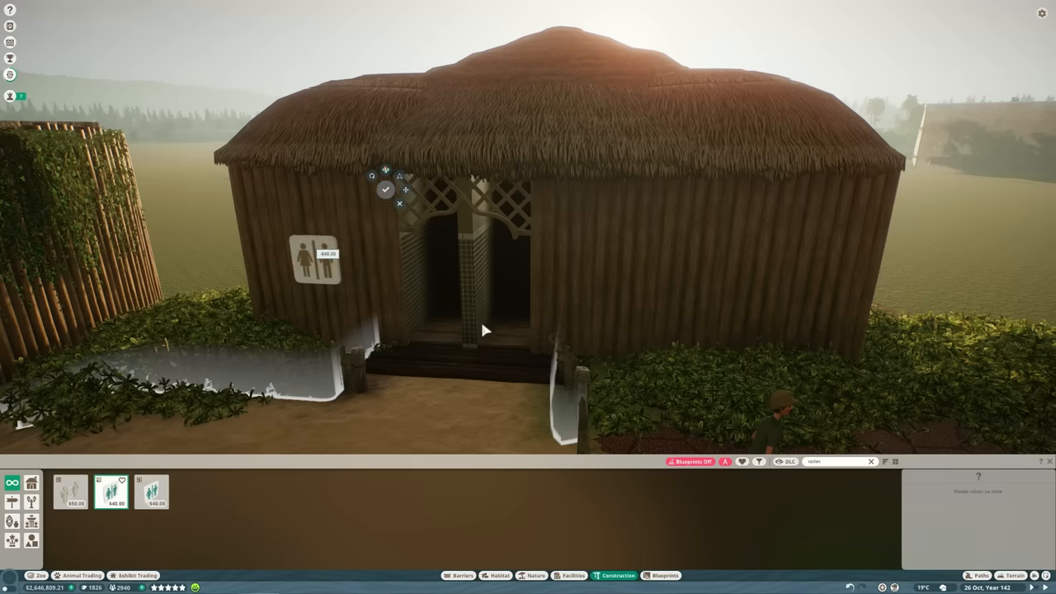
left_click(536, 576)
type("gorilla")
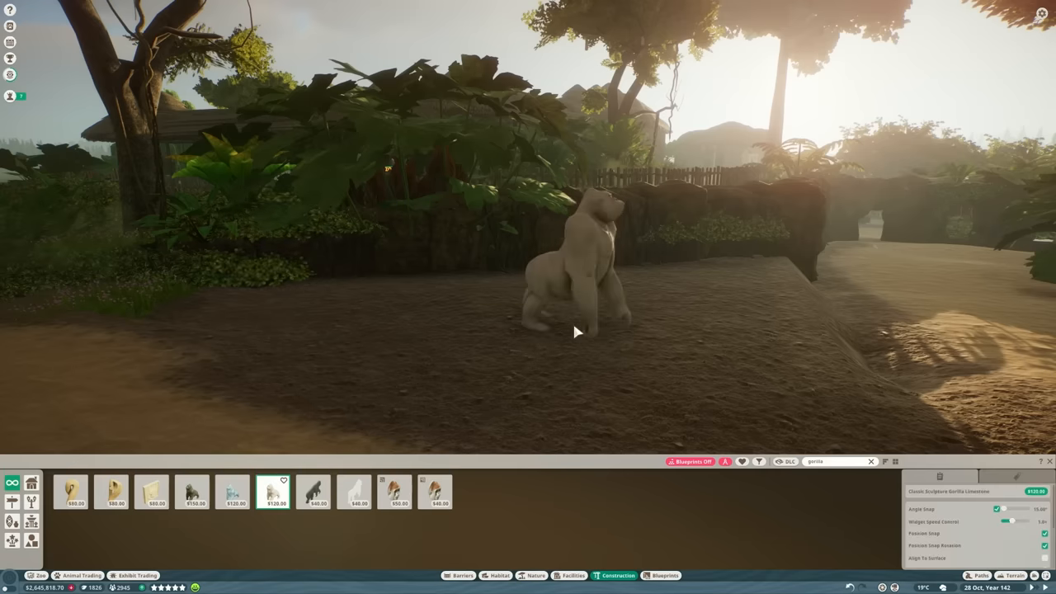
Set the pale gorilla sculpture on the ground among the African planting.
left_click(577, 330)
type("sca")
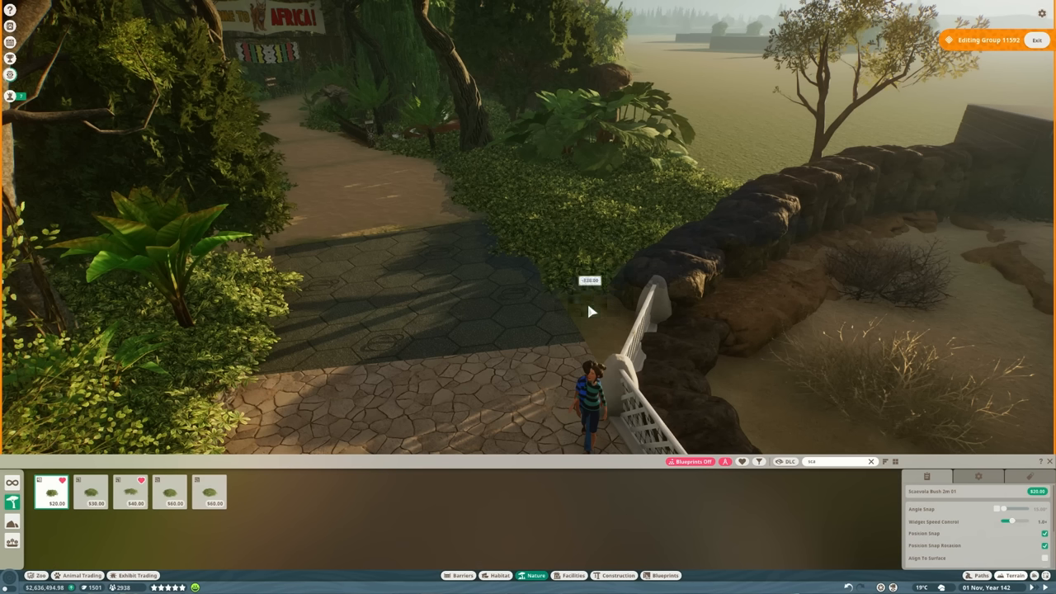
Plant a leafy shrub between the white path fence and the rock wall.
left_click(591, 311)
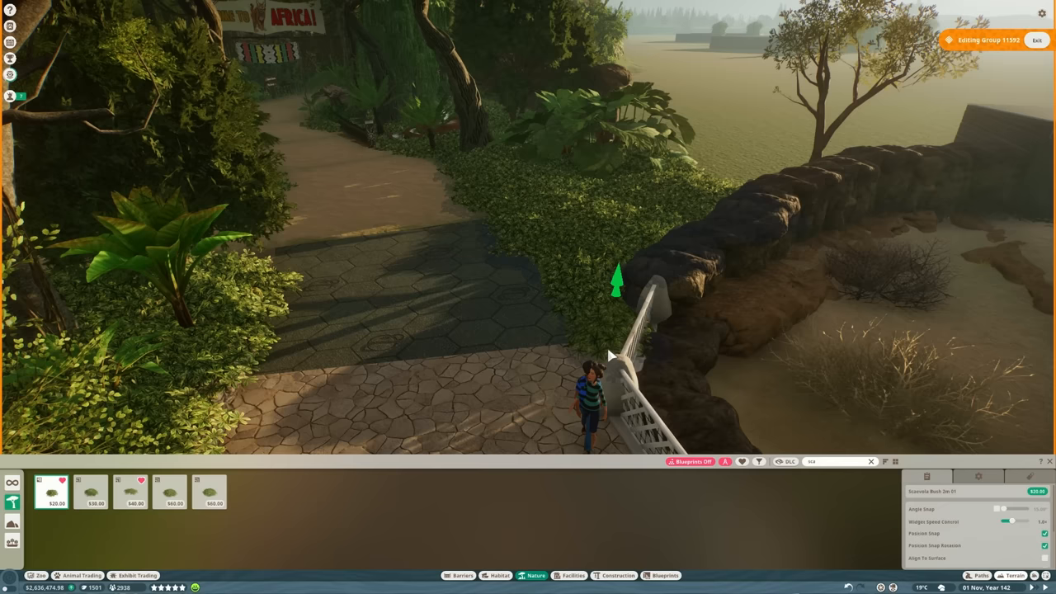